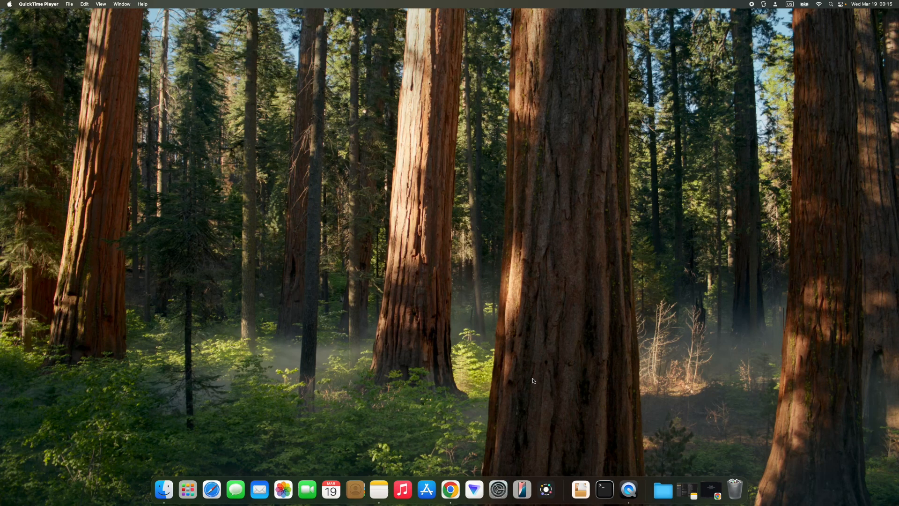
mouse_move(526, 382)
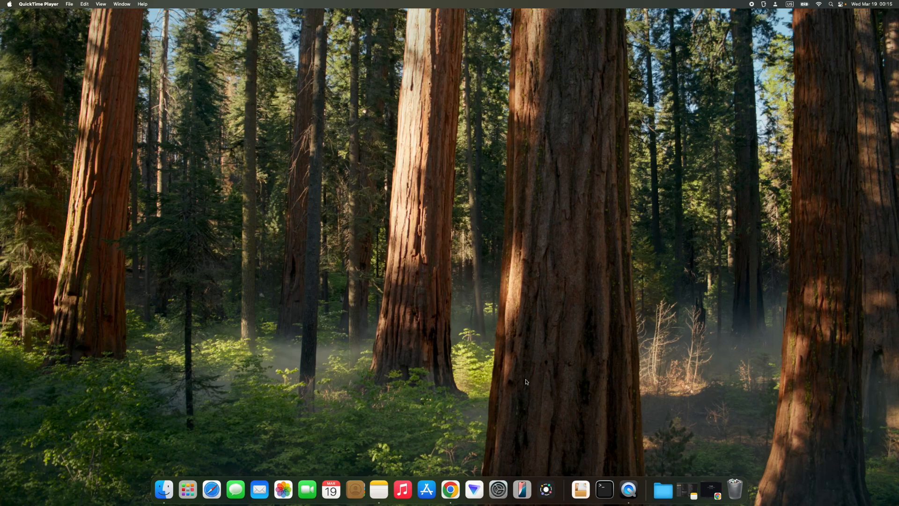
mouse_move(210, 489)
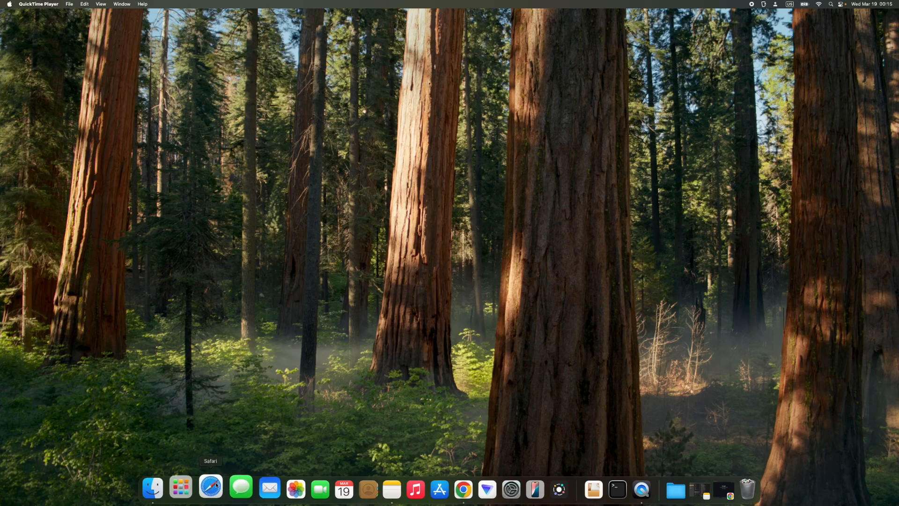
- Search Google for 'tor project' and go to the Tor Project | Anonymity Online result
click(211, 488)
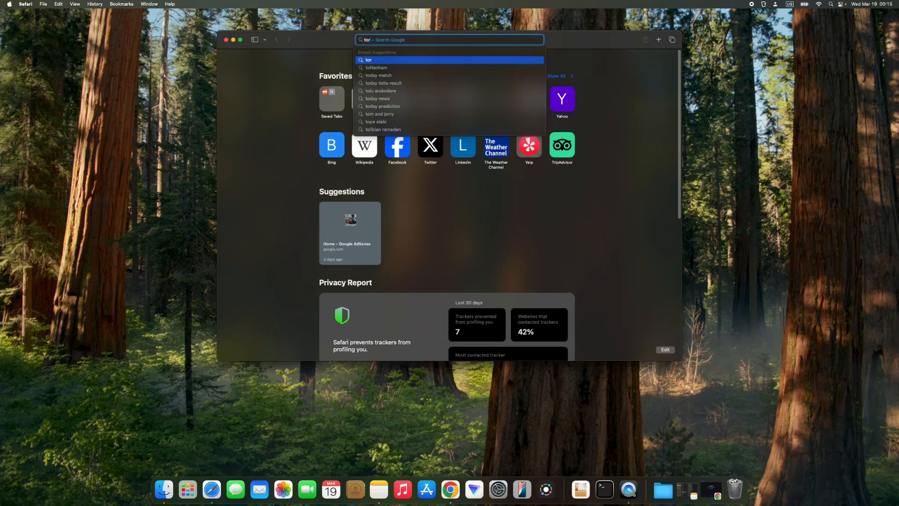
text(project)
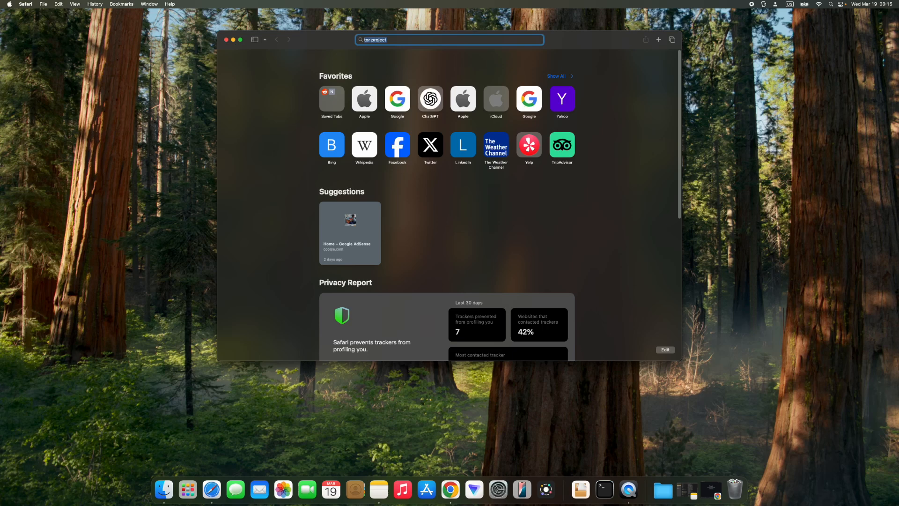
key(Return)
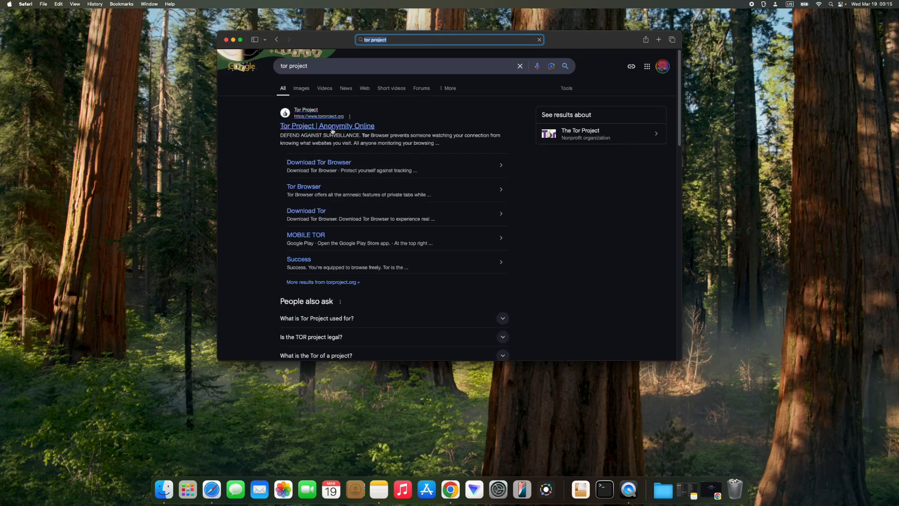
click(328, 126)
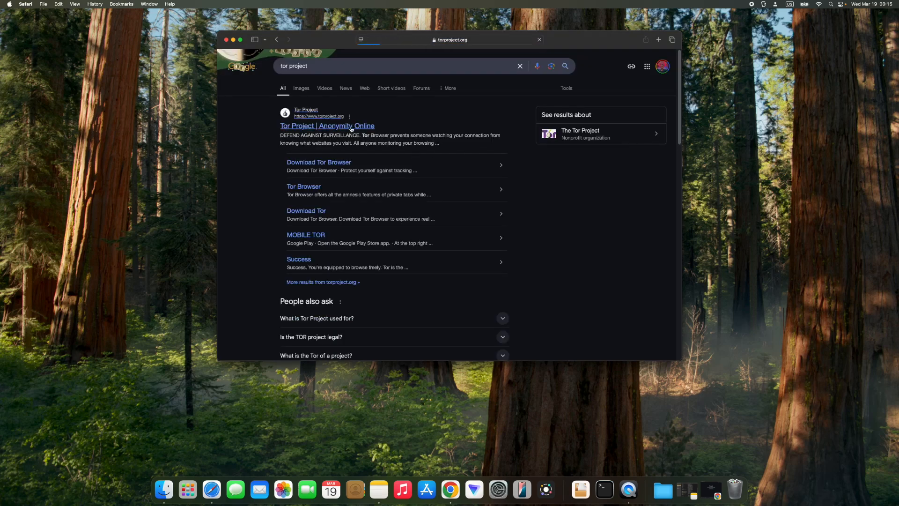
- Download the Tor Browser macOS disk image from torproject.org, allowing the download
click(327, 125)
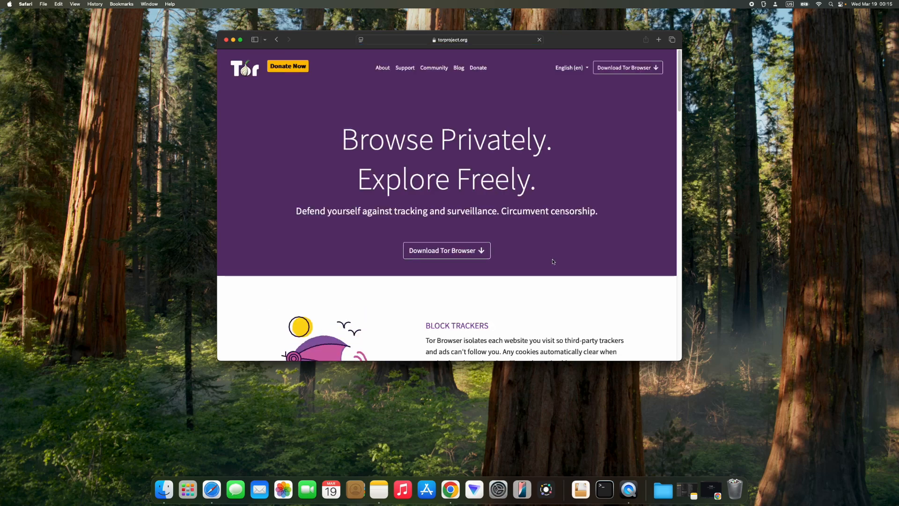
scroll(down, 3)
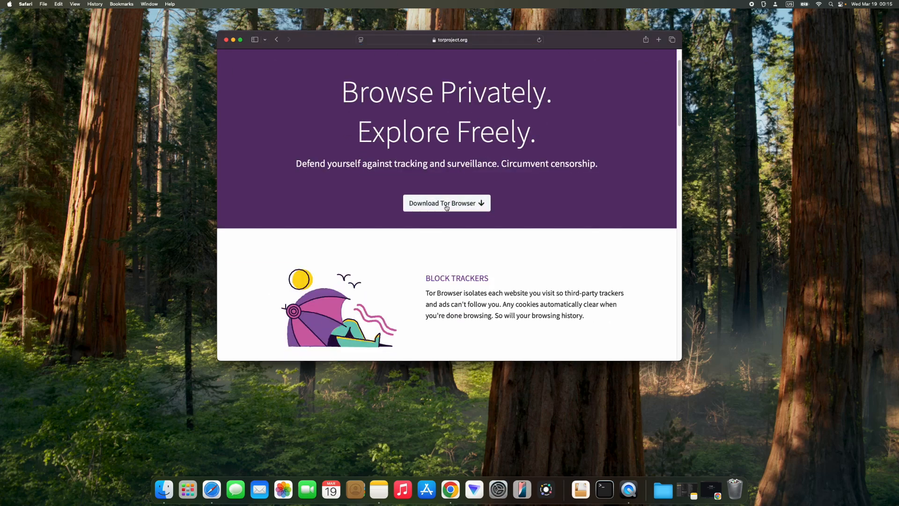
click(447, 203)
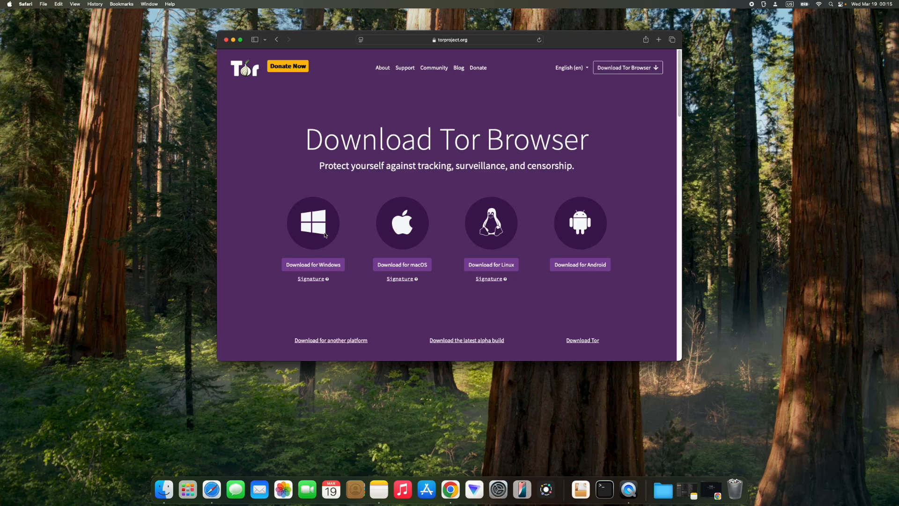
click(658, 40)
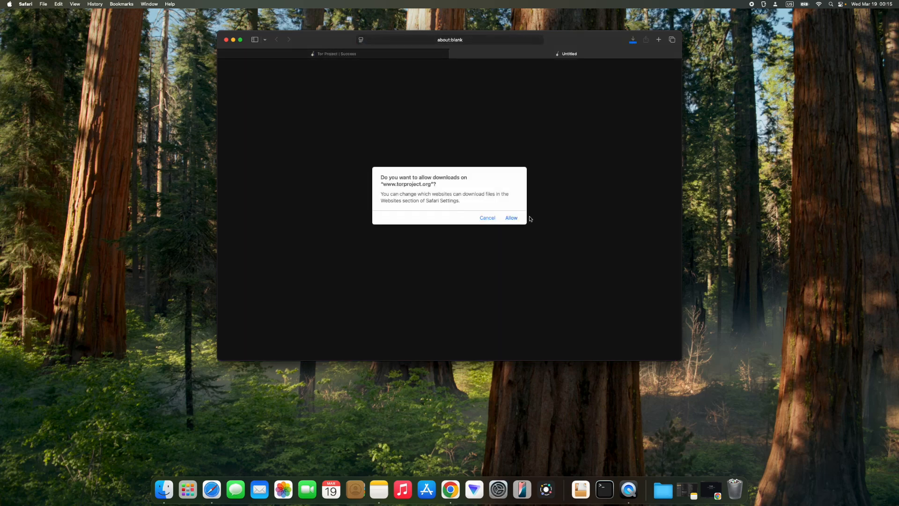
click(511, 218)
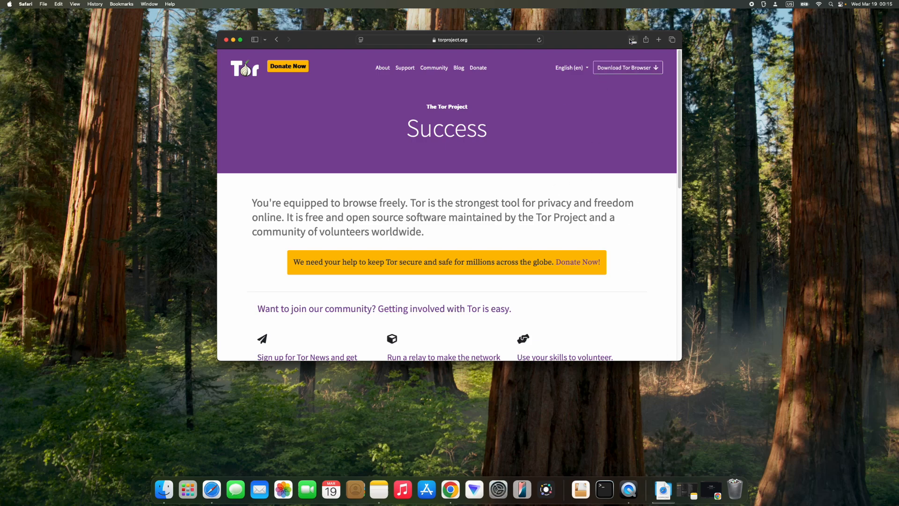
- Check the download's progress in the Downloads popover and close the Safari window
click(633, 39)
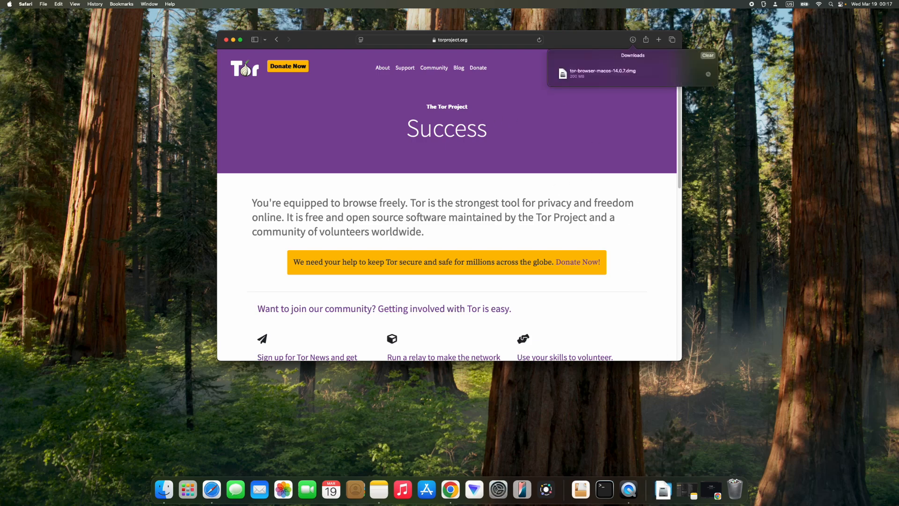
click(225, 39)
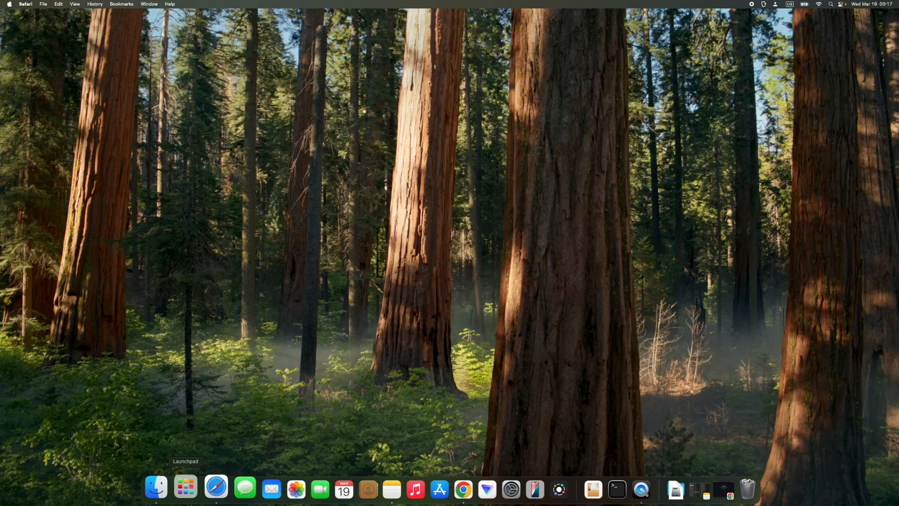
- Mount the tor-browser dmg from Downloads, install Tor Browser to Applications, and close Finder
click(156, 489)
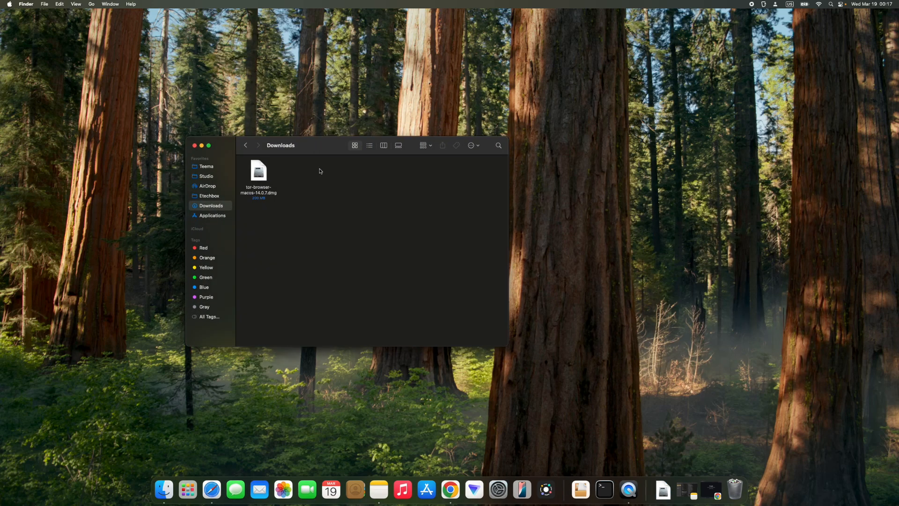
click(258, 175)
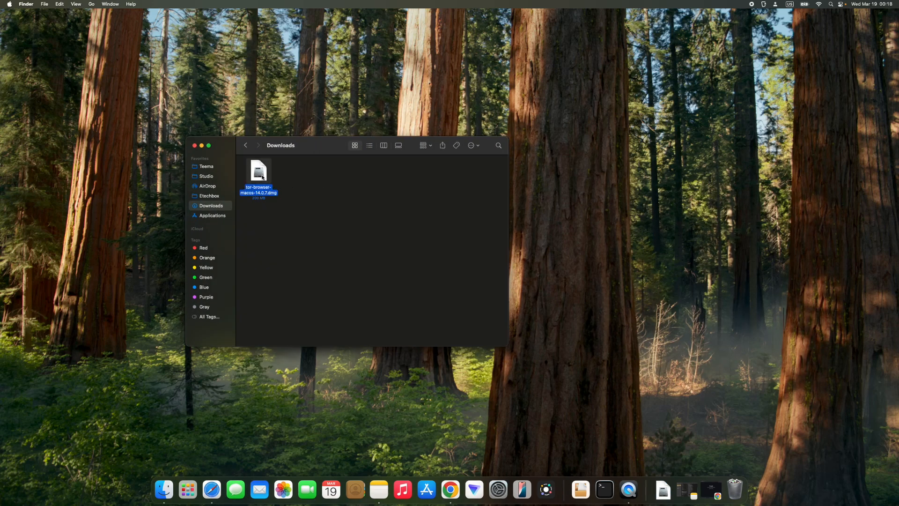
double_click(258, 172)
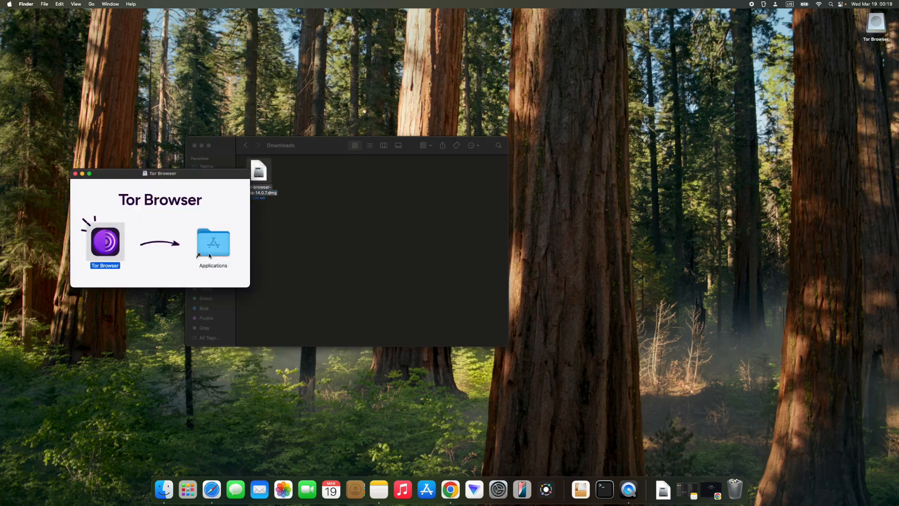
mouse_move(208, 226)
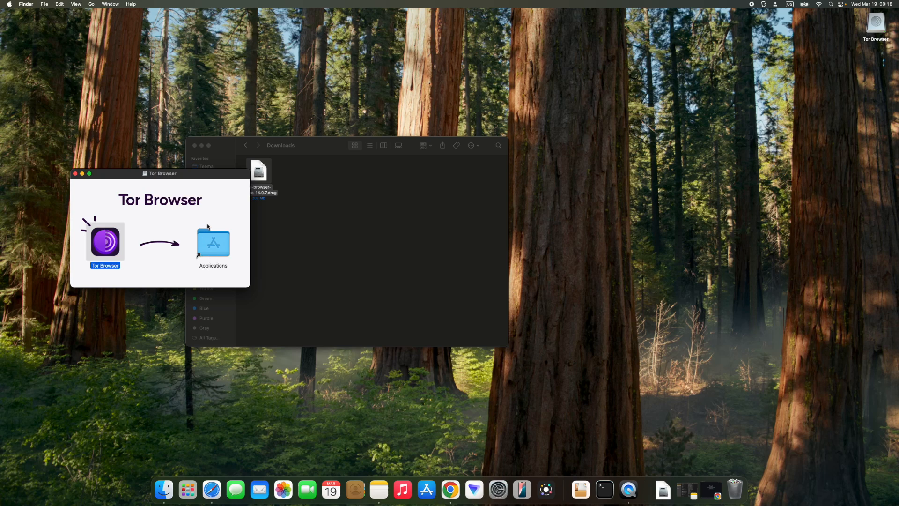
mouse_move(171, 219)
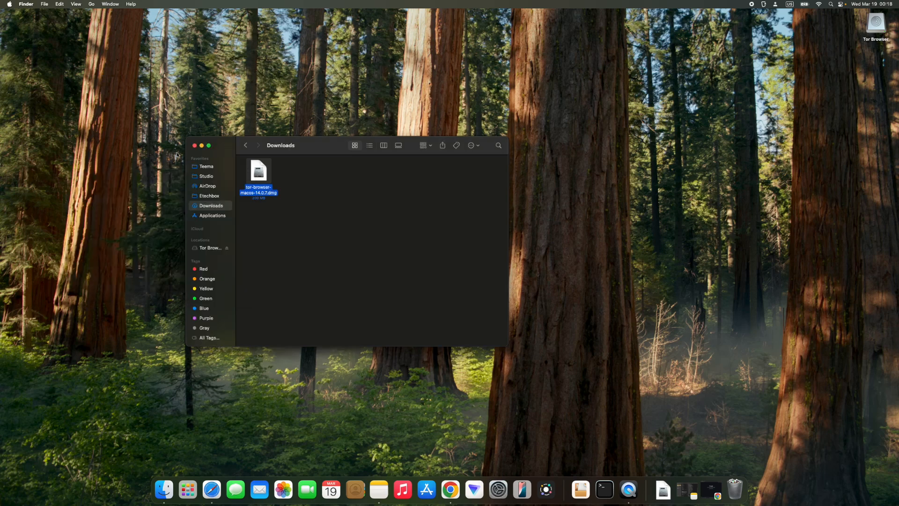
click(195, 145)
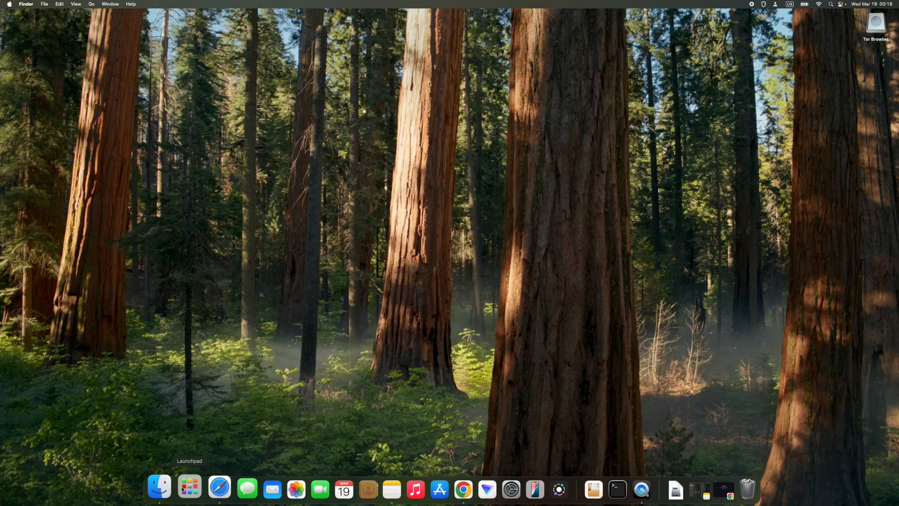
- Launch Tor Browser from Launchpad by searching 'tor'
click(189, 488)
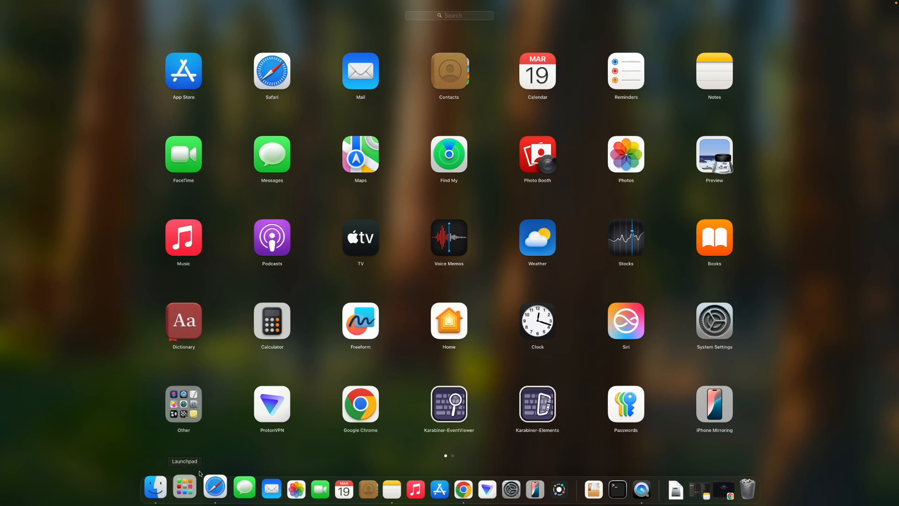
text(tor)
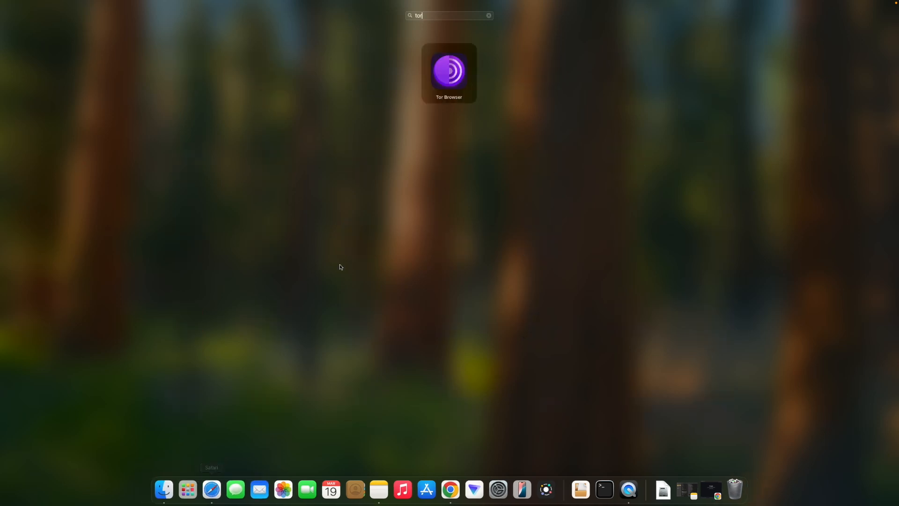
double_click(449, 72)
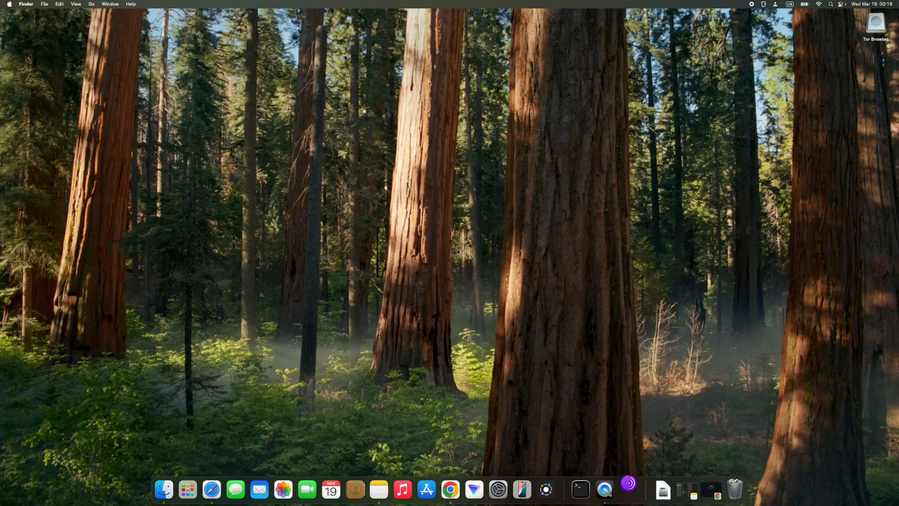
- Approve opening the downloaded app and connect to the Tor network
double_click(876, 22)
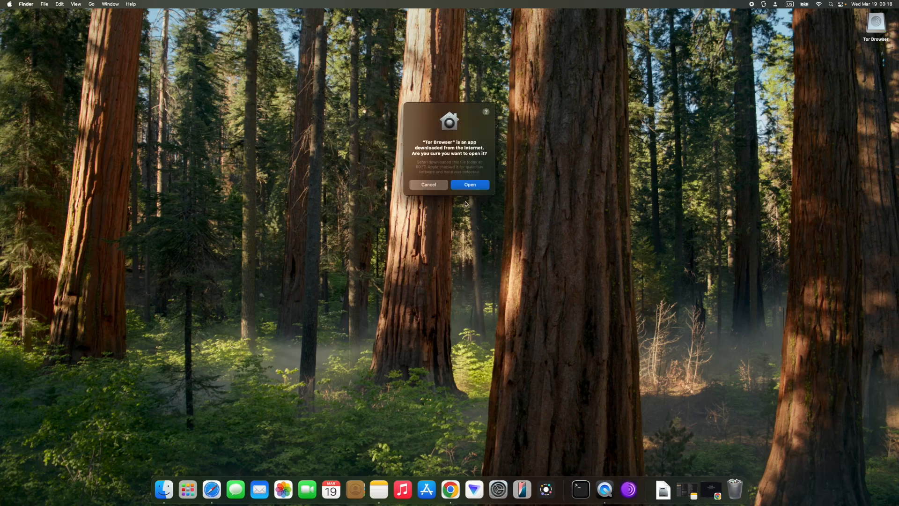
click(470, 184)
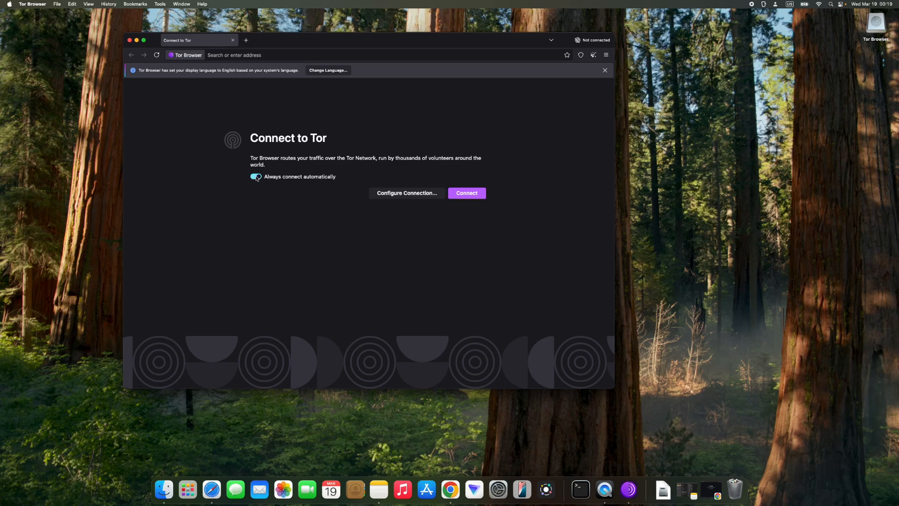
click(466, 192)
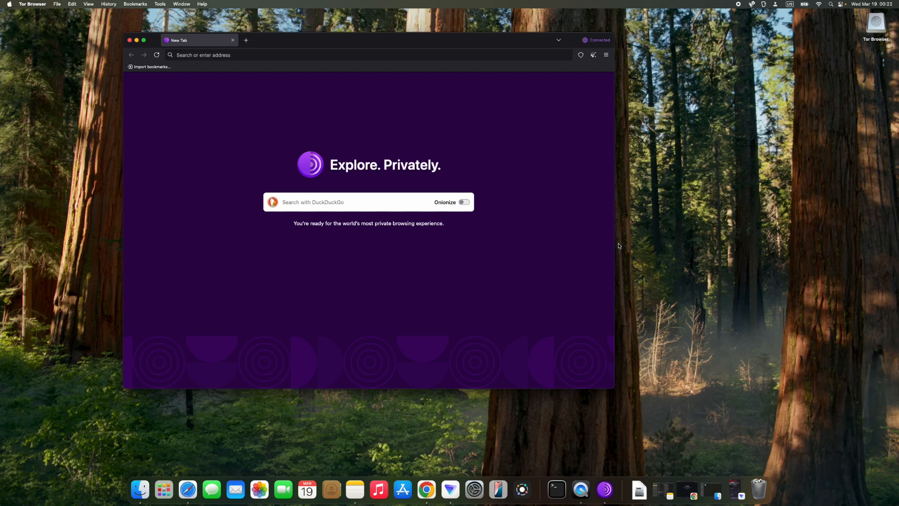
right_click(876, 23)
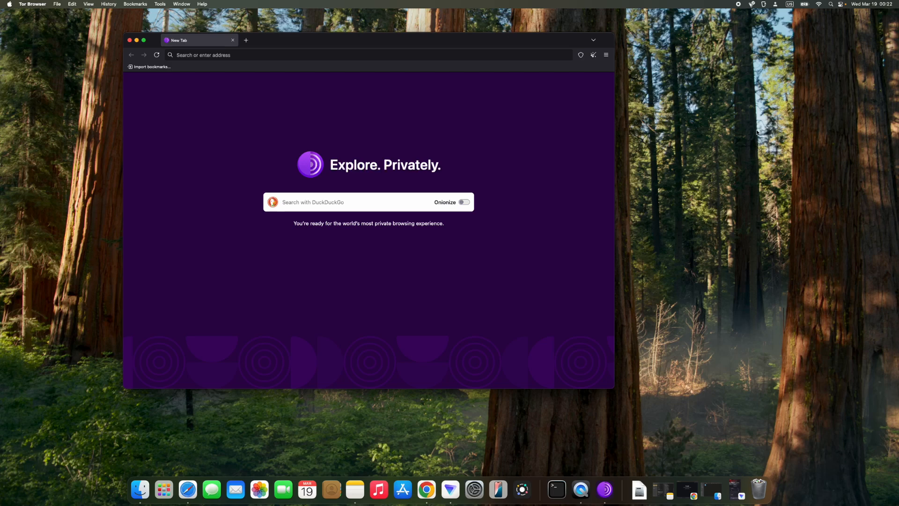
mouse_move(746, 96)
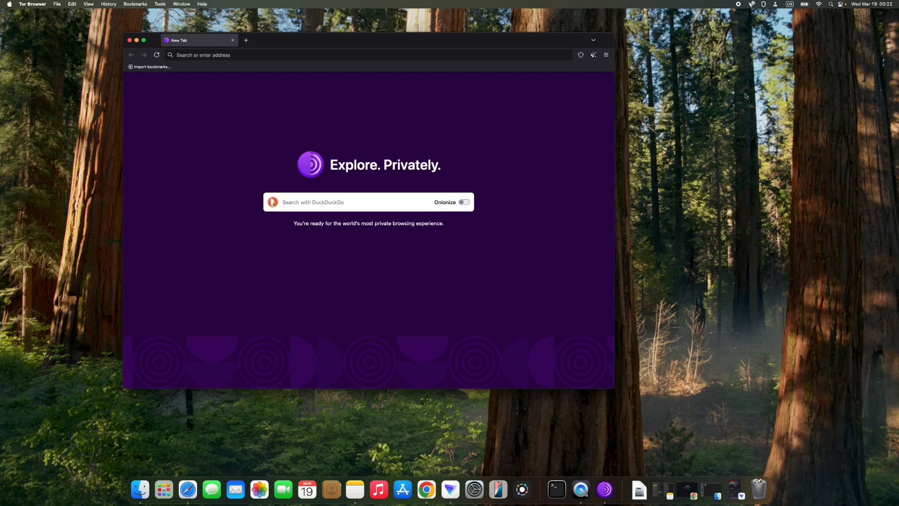
mouse_move(740, 6)
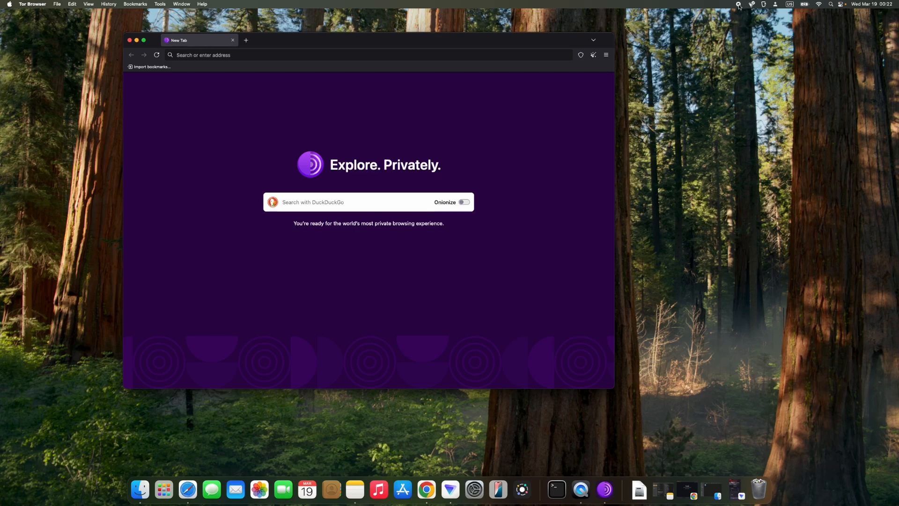